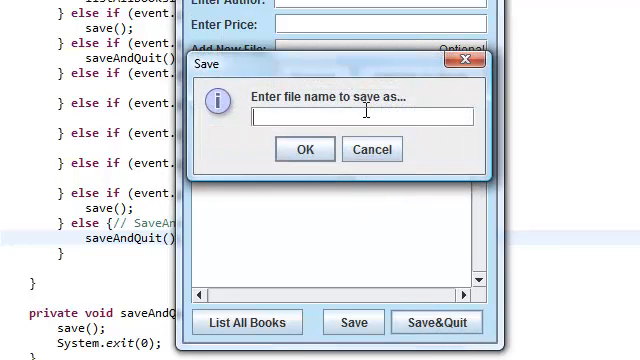
- Cancel the Save prompt with the file name field left empty
click(371, 149)
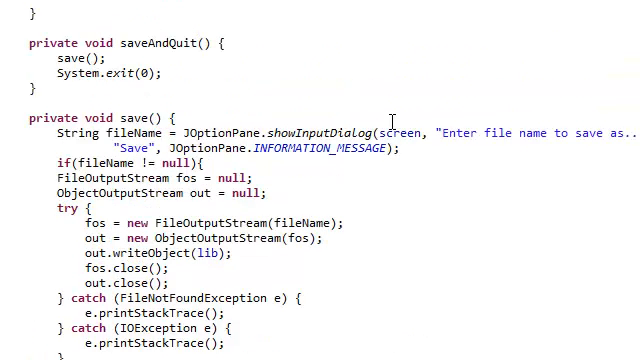
- Auto-format save() so the long dialog call wraps and the null check is re-spaced
click(104, 57)
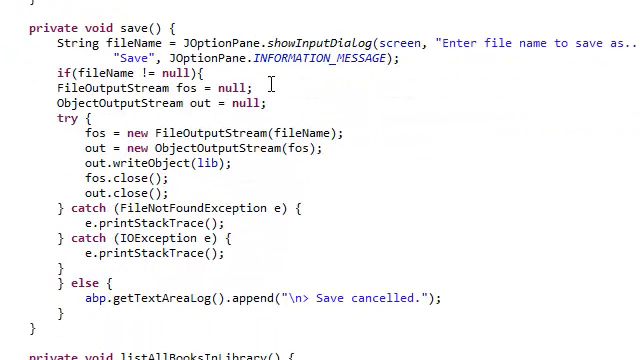
mouse_move(213, 252)
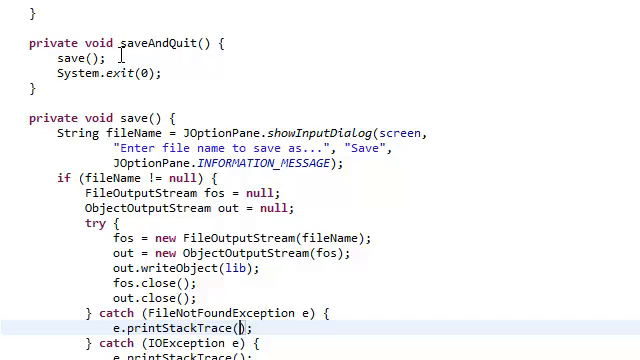
mouse_move(127, 73)
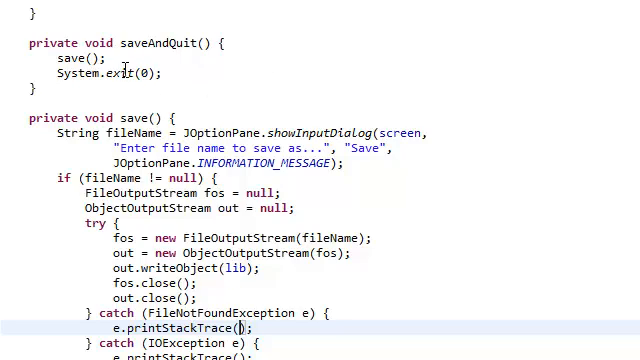
scroll(down, 3)
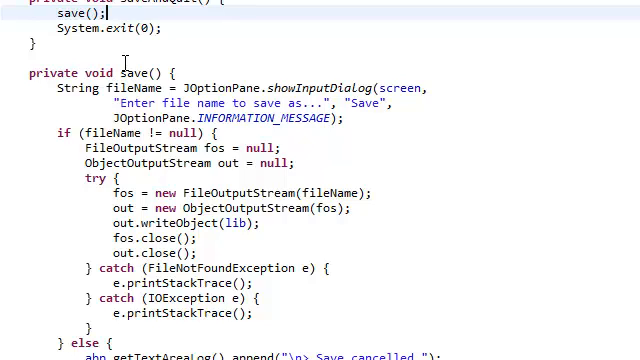
scroll(down, 3)
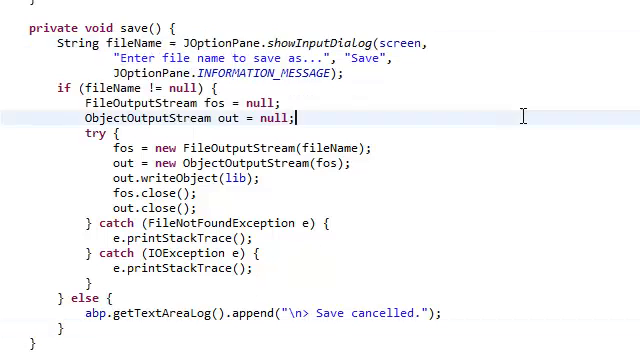
- Declare 'private String fileName;' as a field and delete the local String declaration in save()
scroll(up, 3)
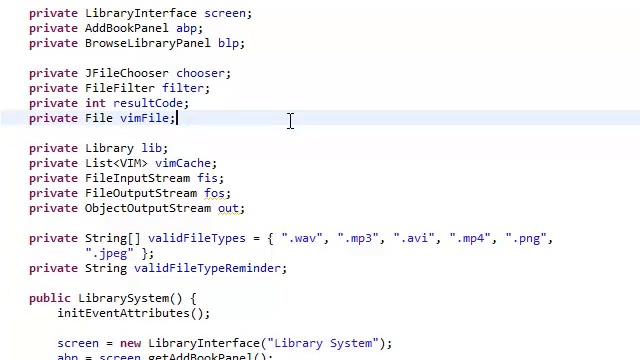
scroll(down, 3)
text(private)
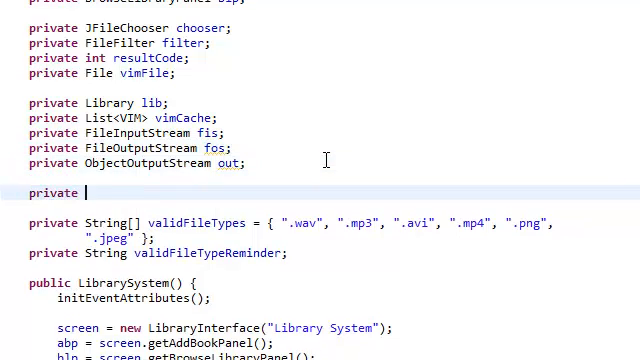
text(String)
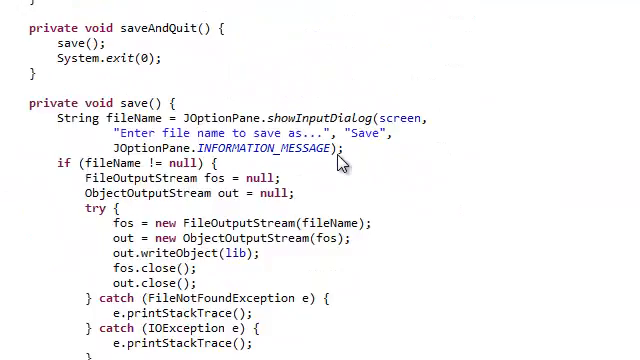
scroll(down, 3)
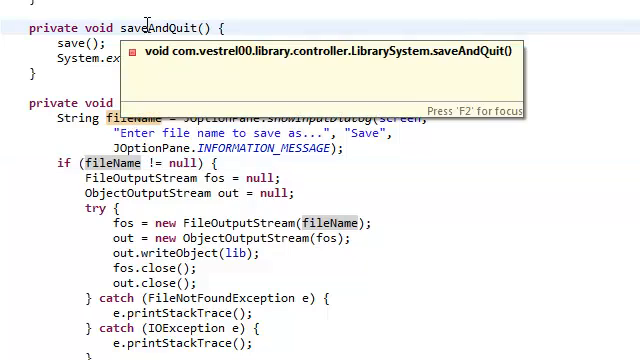
double_click(160, 27)
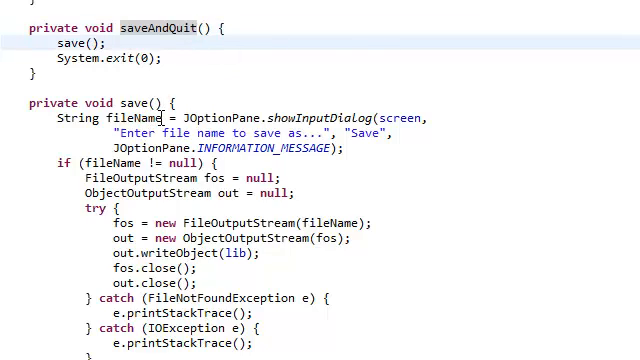
double_click(90, 117)
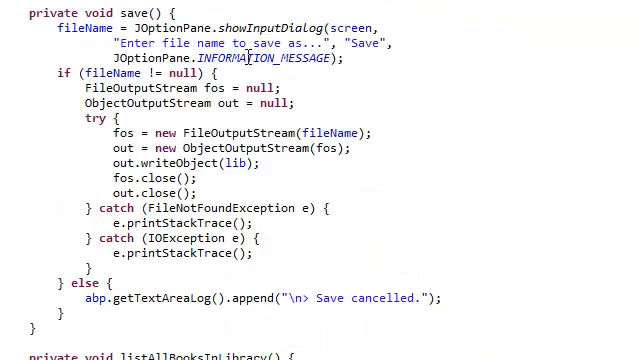
- Guard System.exit(0) in saveAndQuit with 'if (fileName != null)'
scroll(down, 3)
text(if)
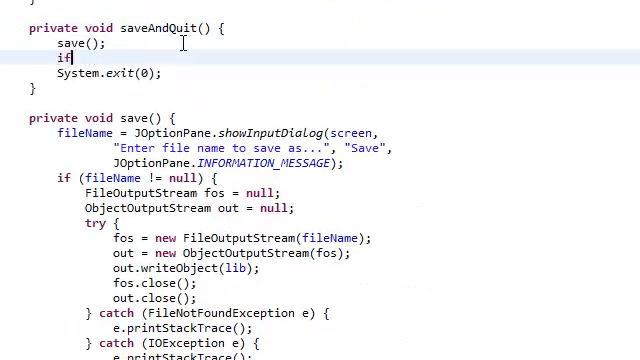
text(())
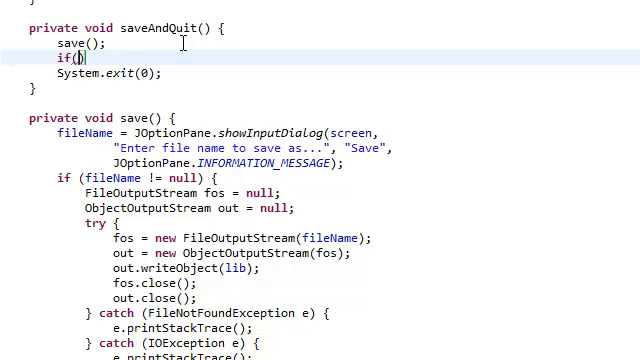
text(!)
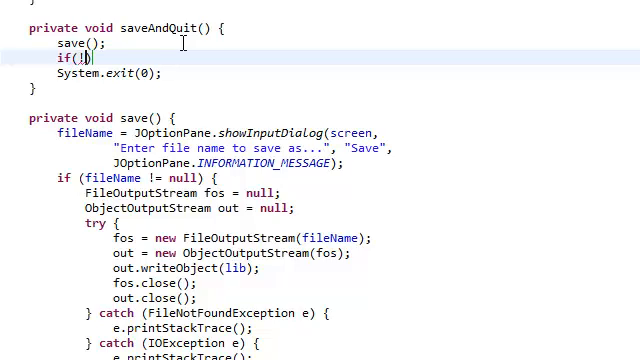
text(file))
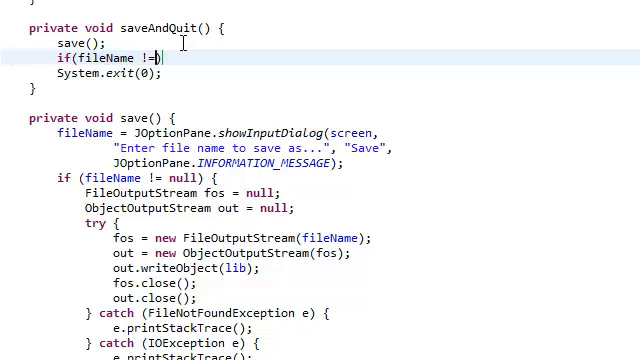
text(null))
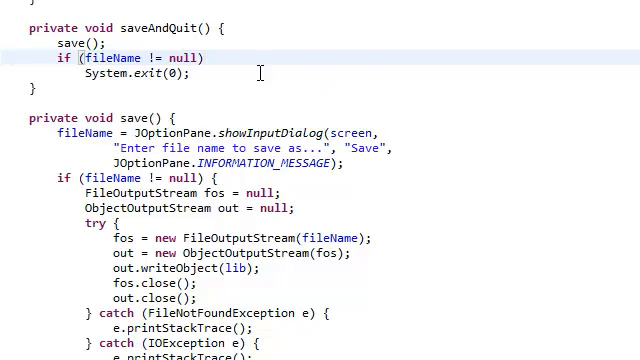
mouse_move(148, 58)
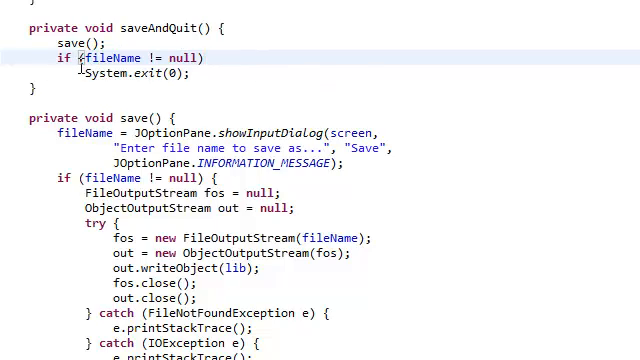
text({)
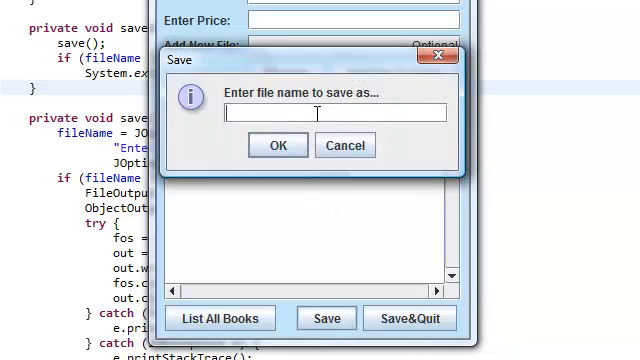
- Save the library as 'test', then change FileOutputStream to use fileName + ".ser"
text(test)
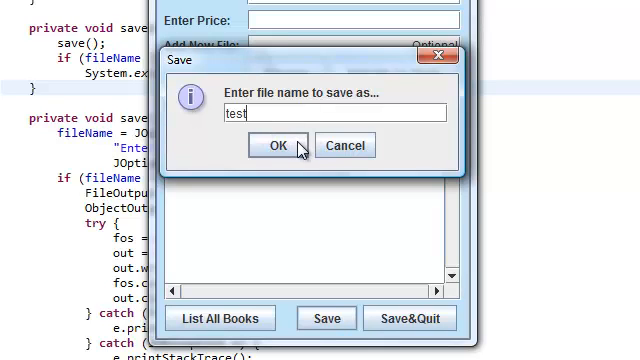
click(278, 145)
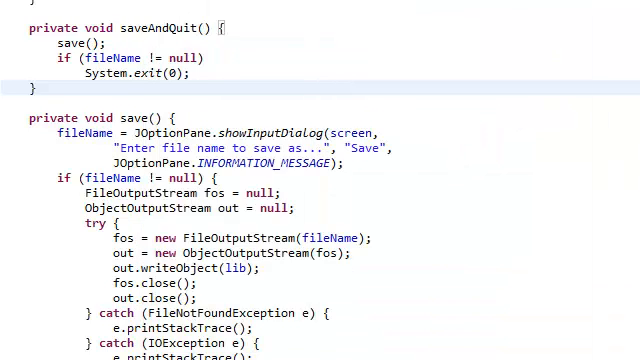
mouse_move(363, 230)
text( + )
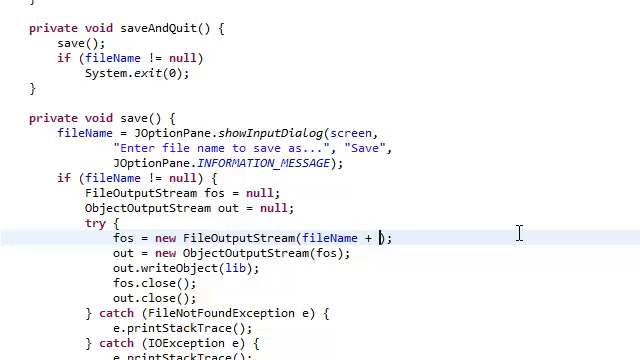
text(".se)
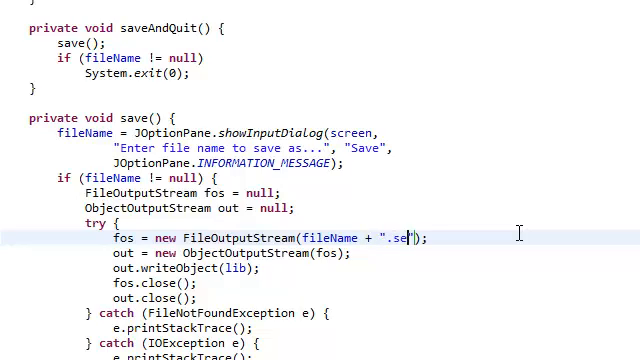
text(r)
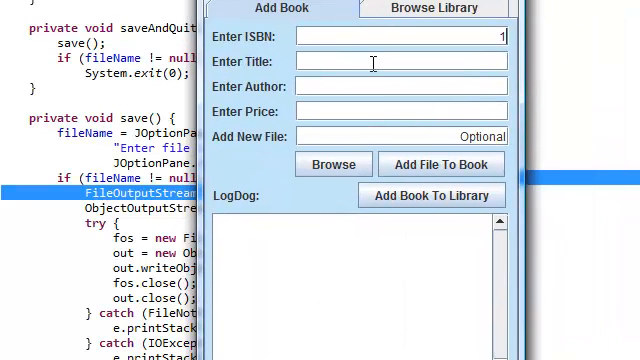
- Add book ISBN 1, save the library as 'test', then cancel the Save&Quit prompt
click(431, 195)
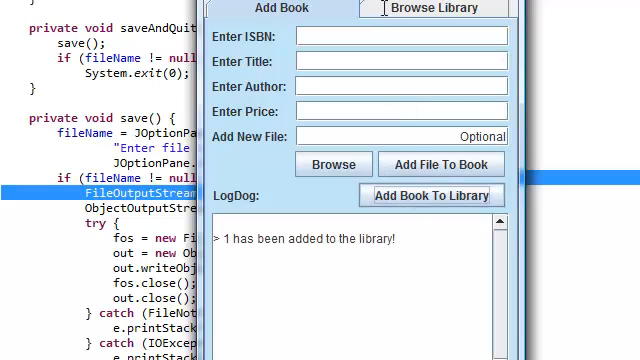
click(378, 231)
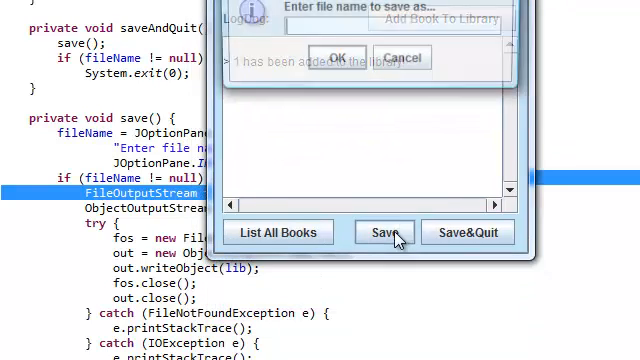
text(test)
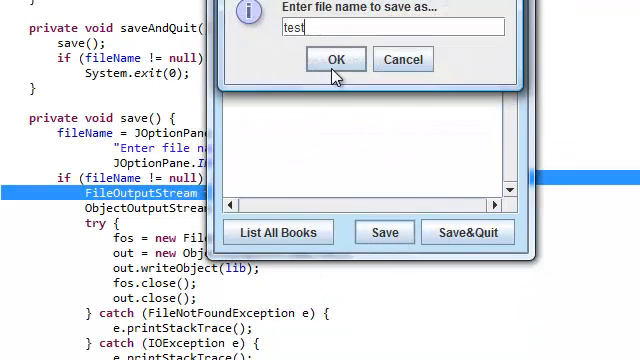
click(334, 60)
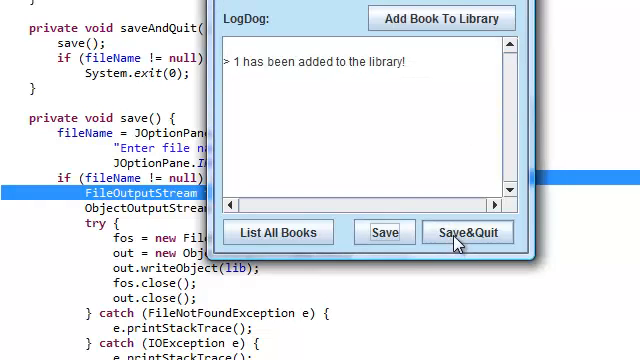
click(466, 231)
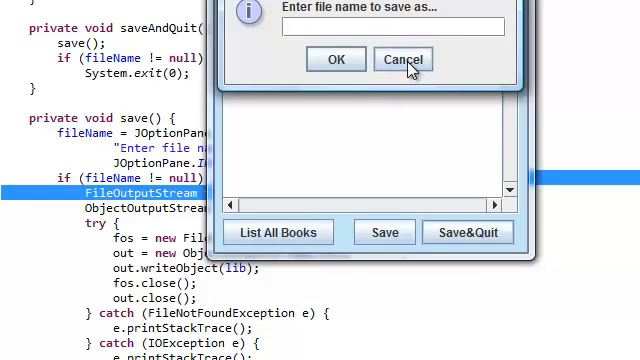
mouse_move(385, 232)
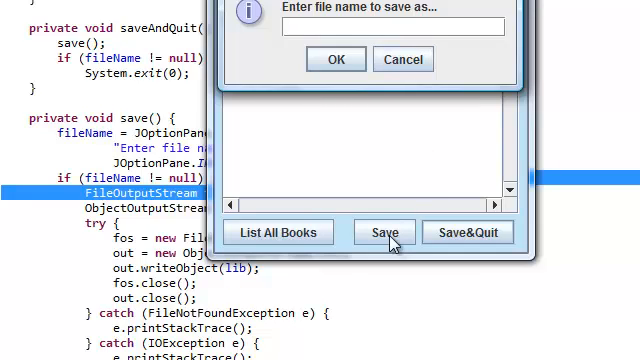
mouse_move(467, 241)
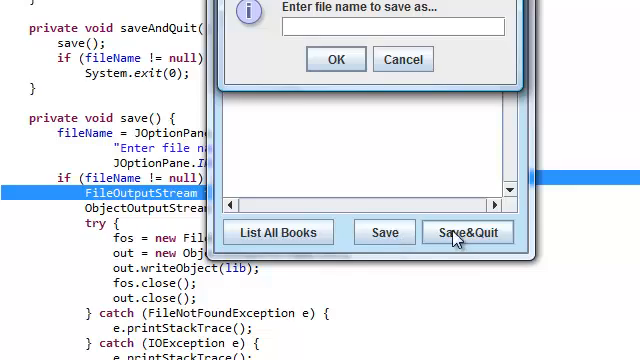
click(402, 59)
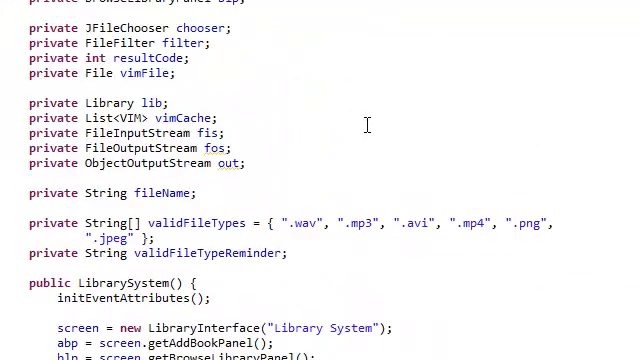
mouse_move(145, 73)
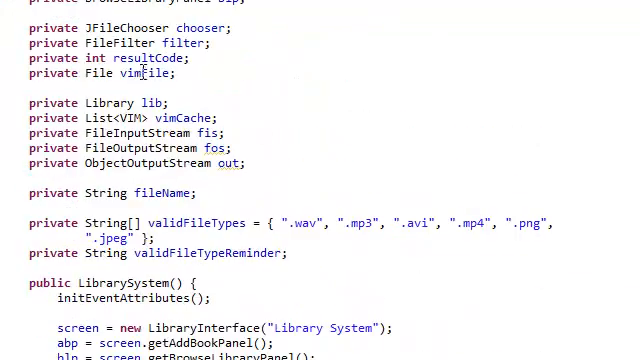
- Add 'fileName = "Library";' to initEventAttributes after validFileTypeReminder
scroll(down, 3)
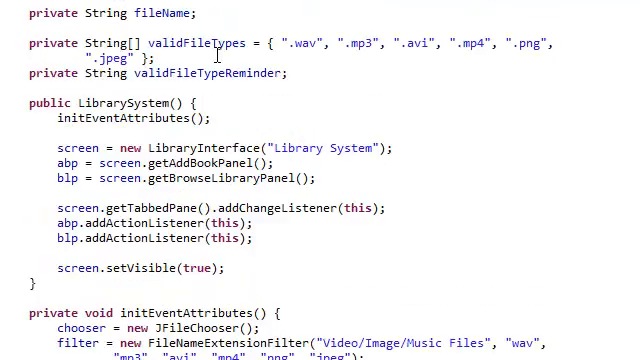
scroll(down, 3)
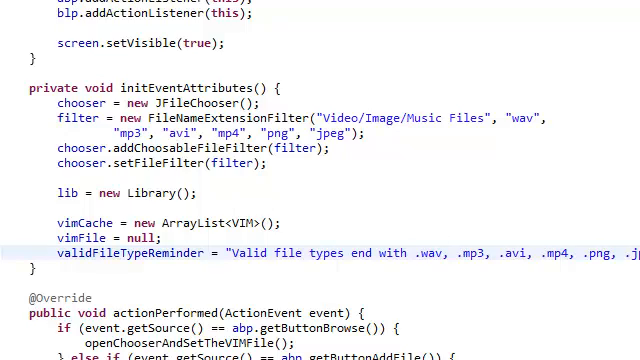
text(file)
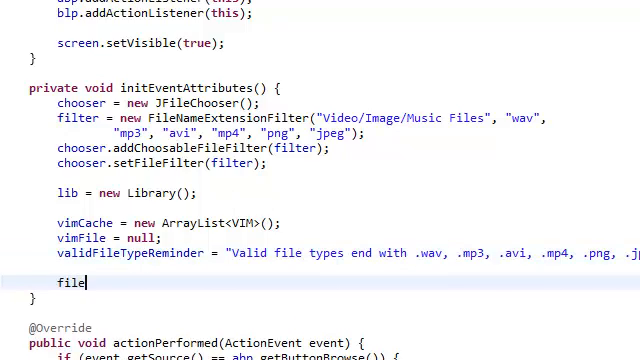
text(Name =)
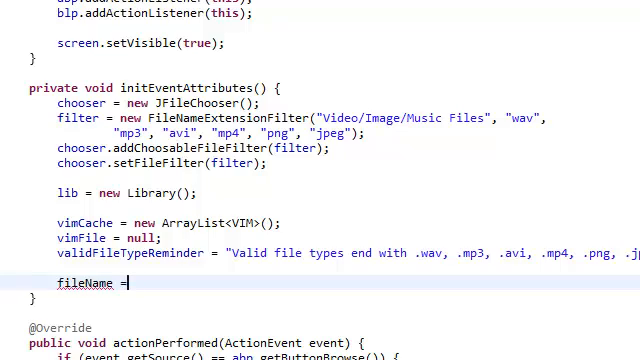
text(library;)
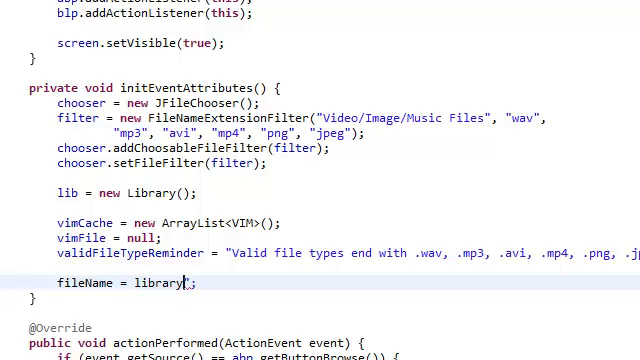
text("Library";)
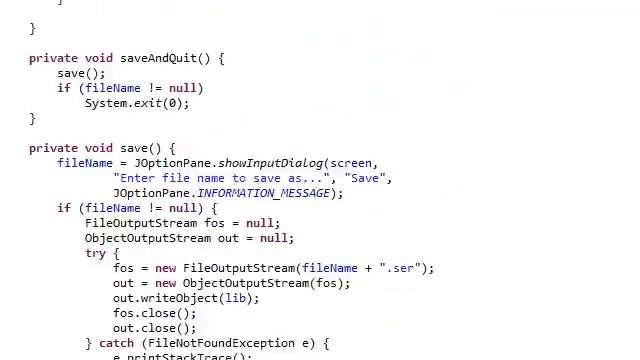
- Scroll down to review the saveAndQuit and save methods' cancellation branch
scroll(down, 3)
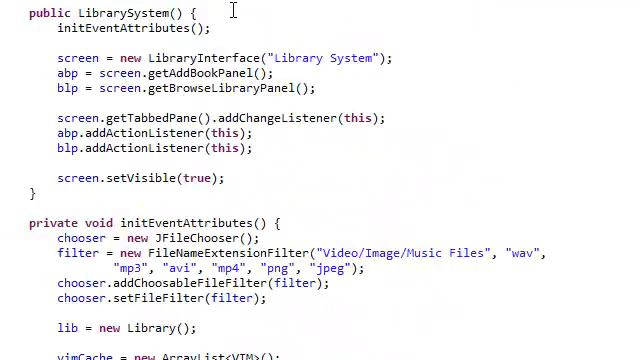
scroll(down, 3)
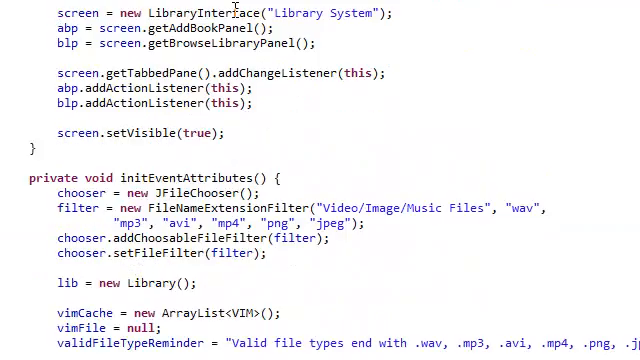
scroll(down, 3)
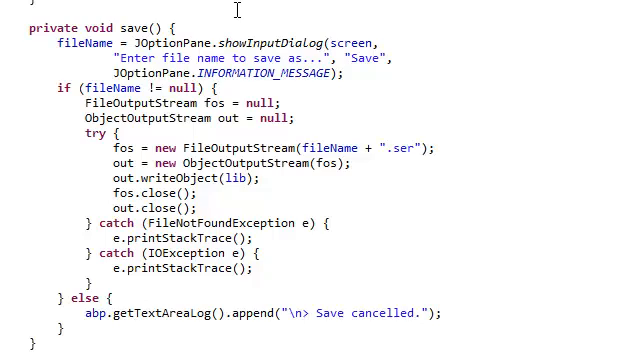
click(218, 188)
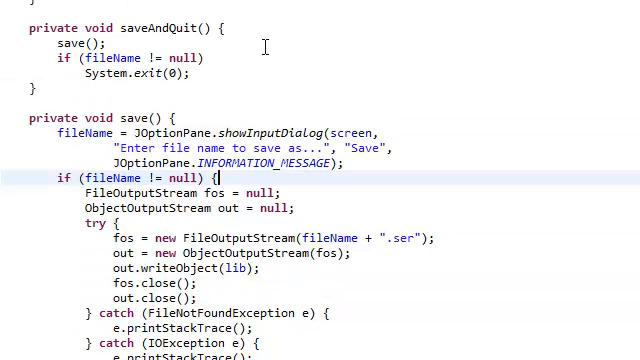
- Rerun the Library System app and save the library as 'test2'
click(185, 72)
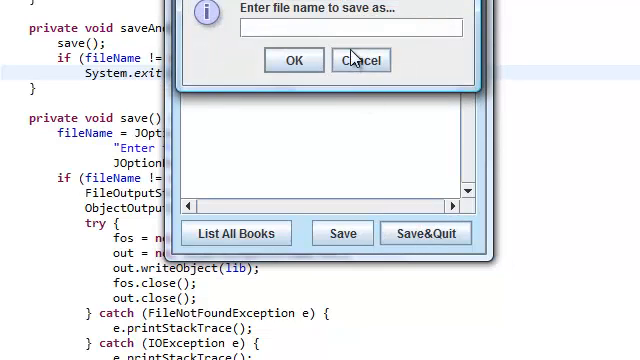
text(test2)
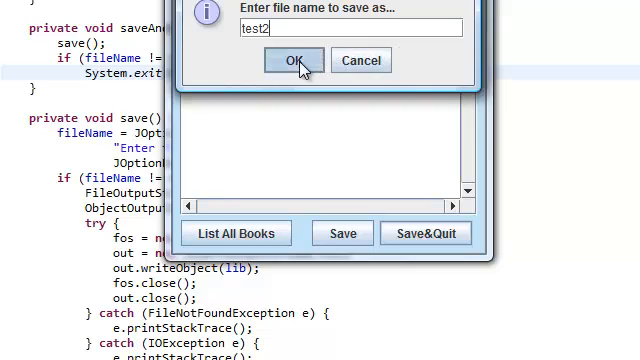
click(293, 60)
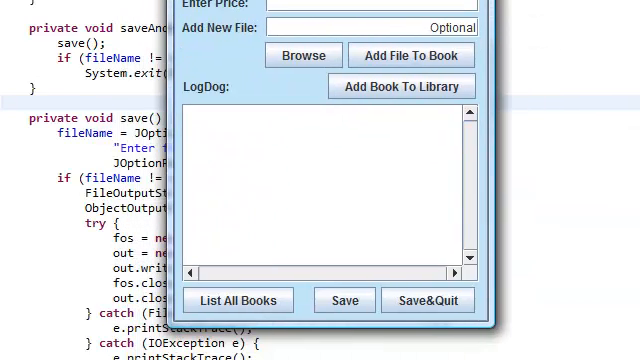
- Click Save&Quit and cancel the file-name prompt so the window stays open
click(427, 300)
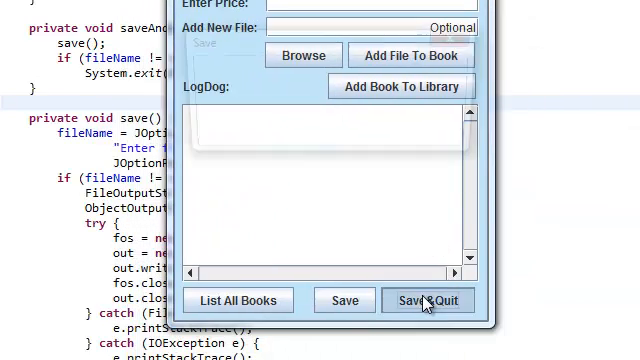
click(428, 300)
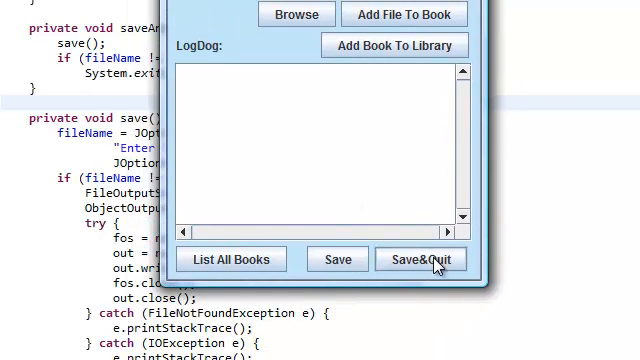
click(419, 259)
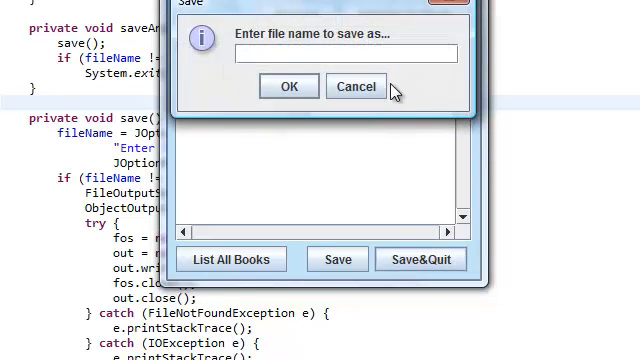
click(355, 86)
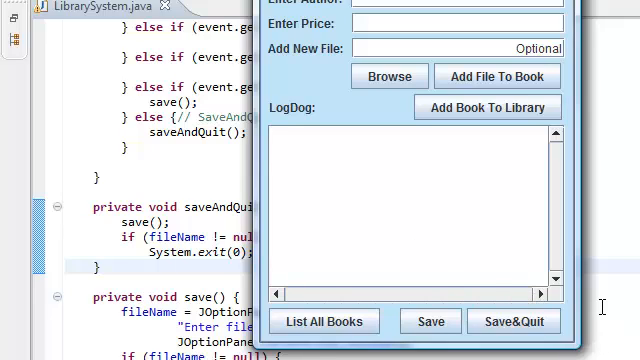
- Focus the LibrarySystem.java editor showing the saveAndQuit and save methods
click(430, 321)
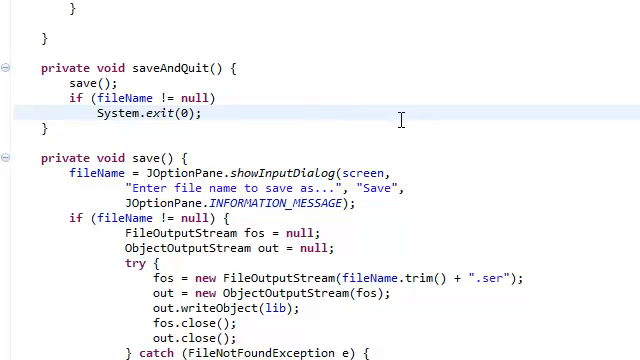
- Open the app's Save prompt and cancel it with no file name entered
scroll(down, 3)
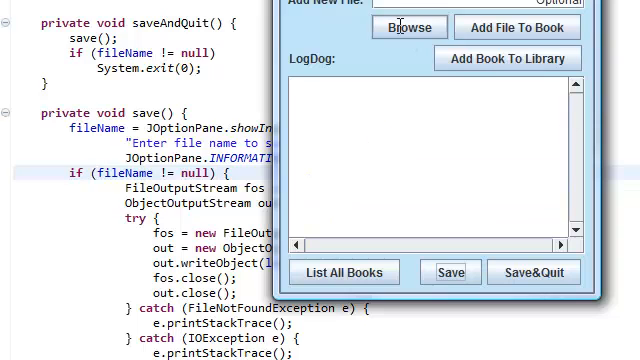
click(450, 272)
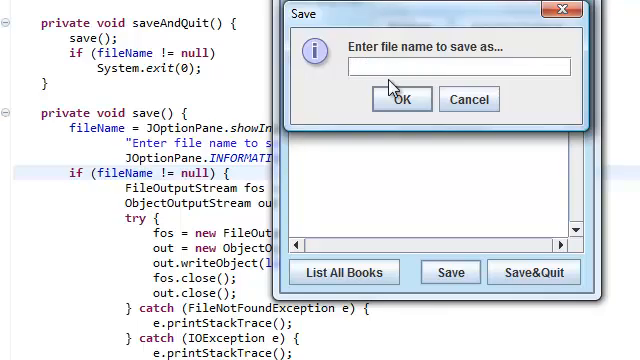
mouse_move(348, 92)
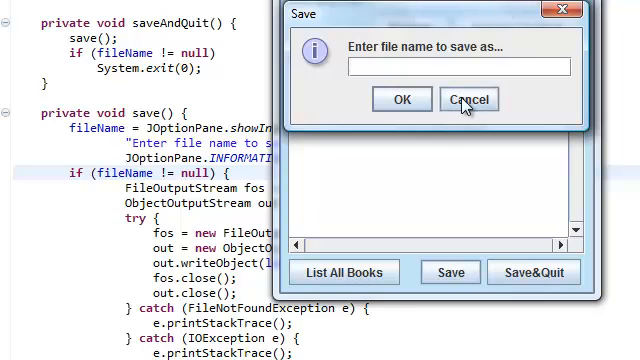
click(468, 99)
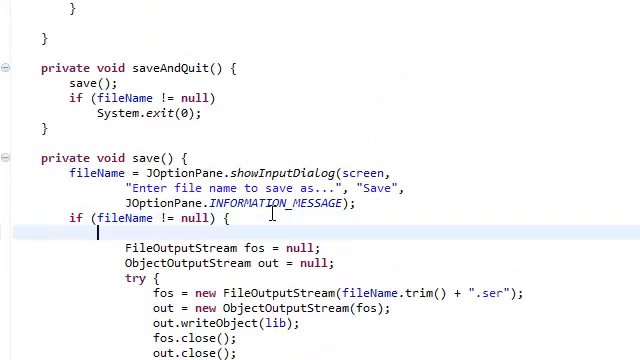
- Type if(fileName.trim().contentEquals("") inside the fileName null-check using autocomplete
scroll(down, 3)
text(if()
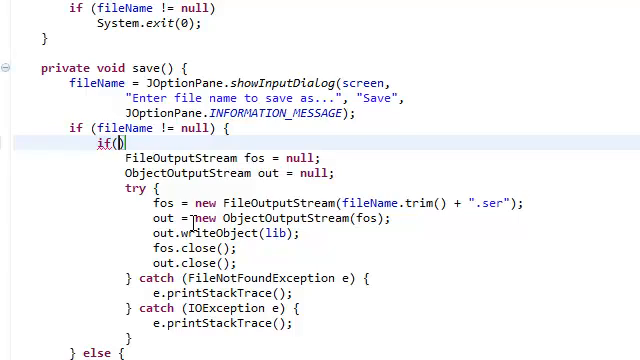
text(fi)
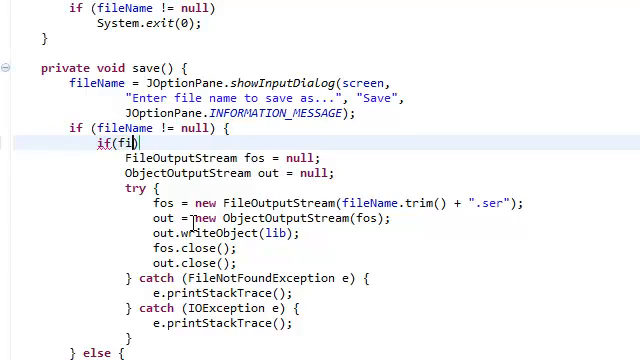
text(eName)
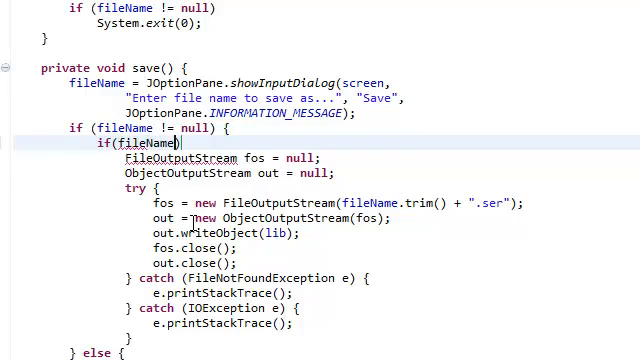
text(.trim)
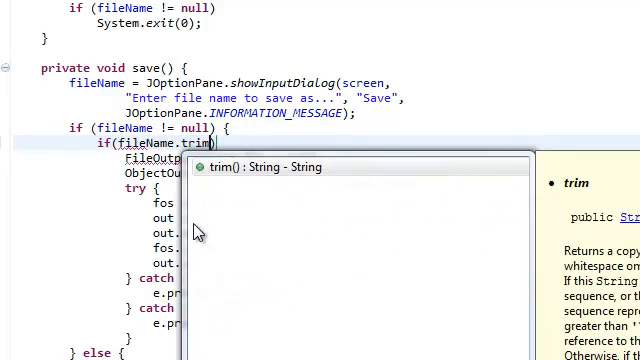
text(().con)
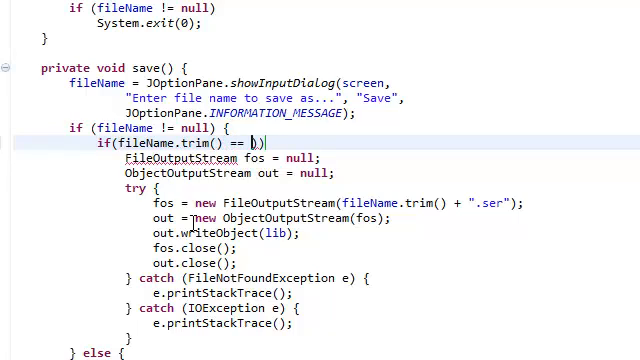
text("")
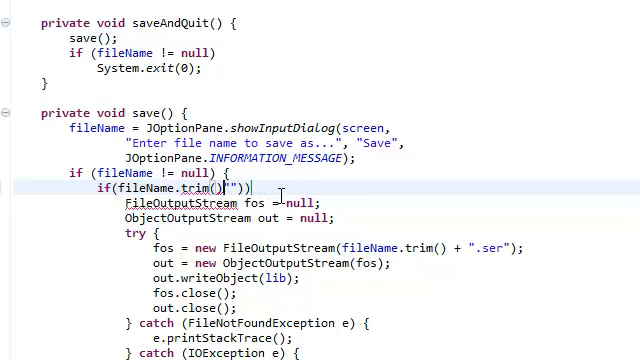
text(contentEquals()
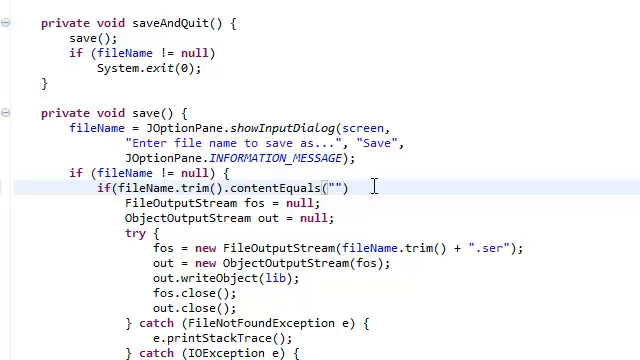
- Close the blank-name condition with ){ around the file-output try/catch
text(){)
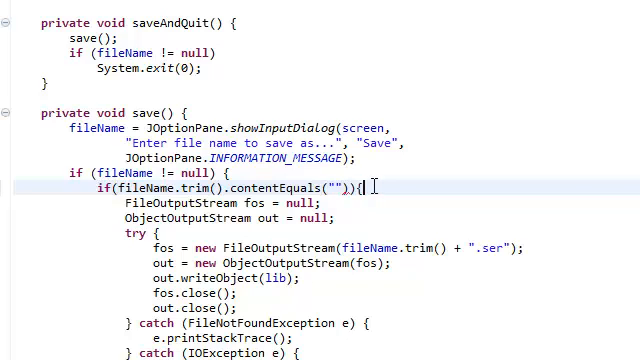
scroll(down, 3)
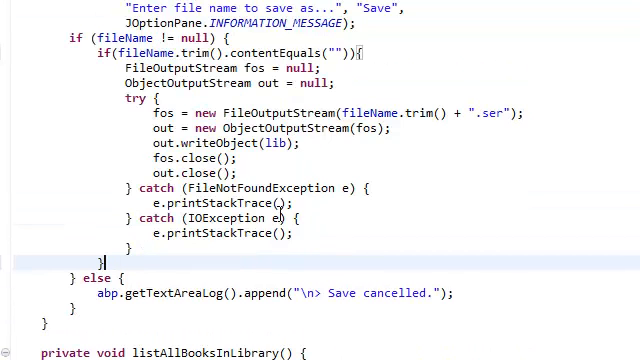
mouse_move(249, 143)
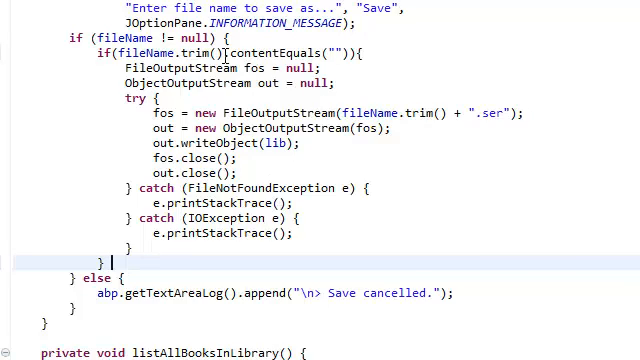
mouse_move(305, 47)
text( else {)
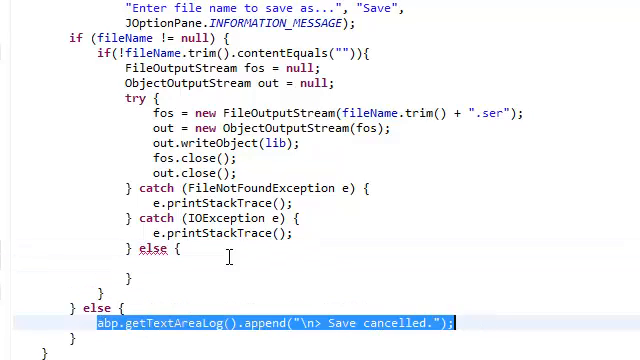
- Retype the flagged else keyword so the inner else logs "Save cancelled."
scroll(up, 3)
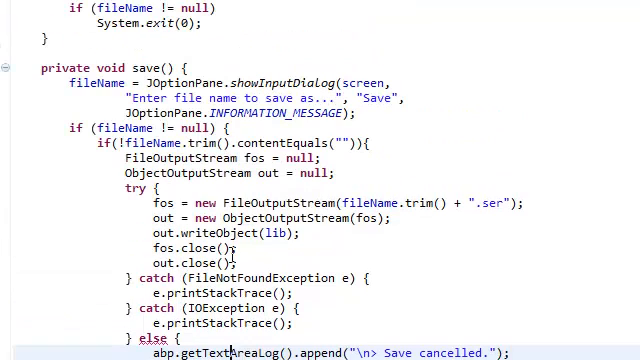
scroll(down, 3)
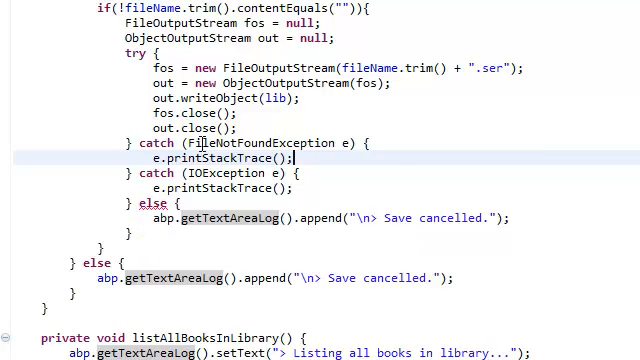
double_click(153, 202)
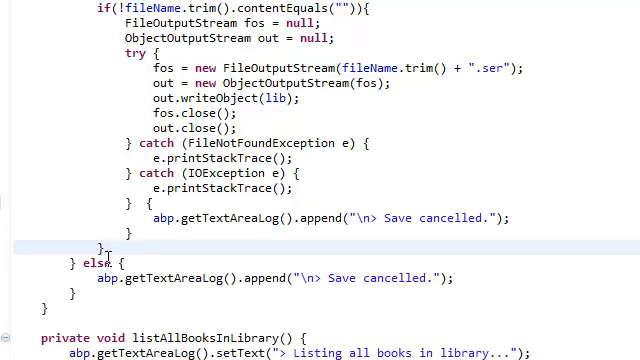
mouse_move(96, 245)
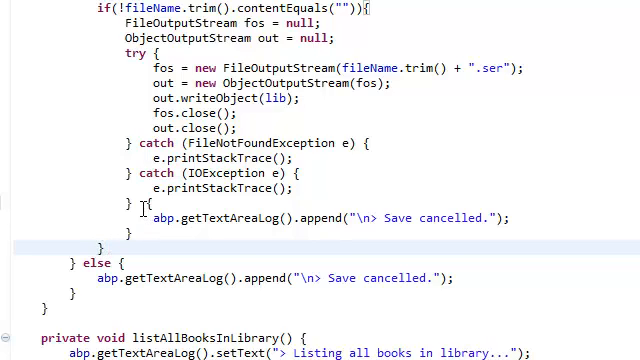
text(else)
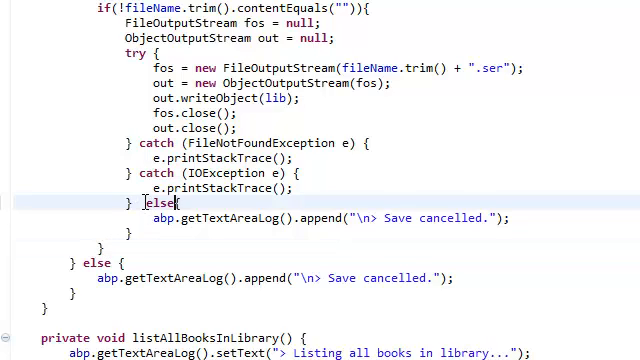